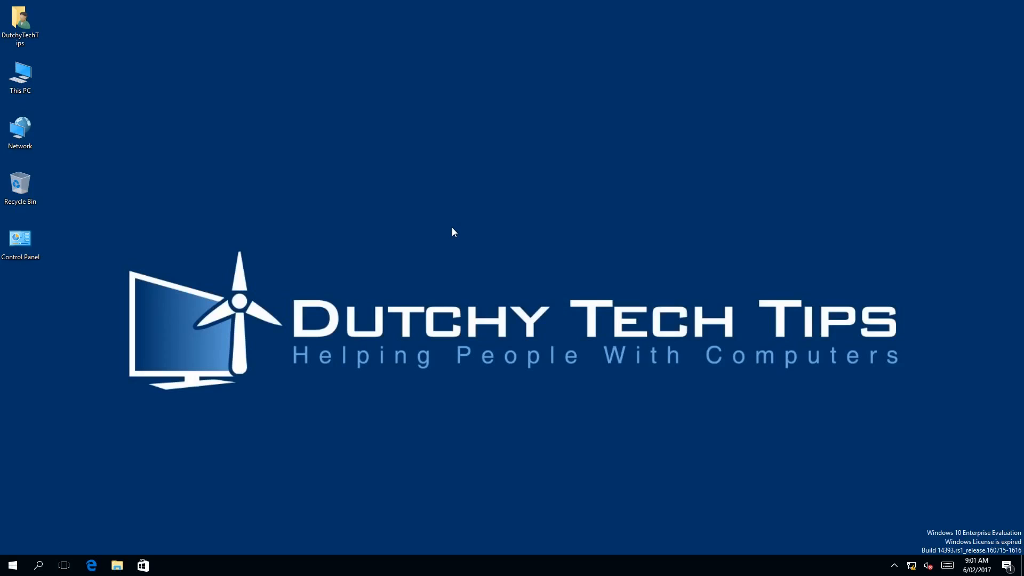
mouse_move(38, 550)
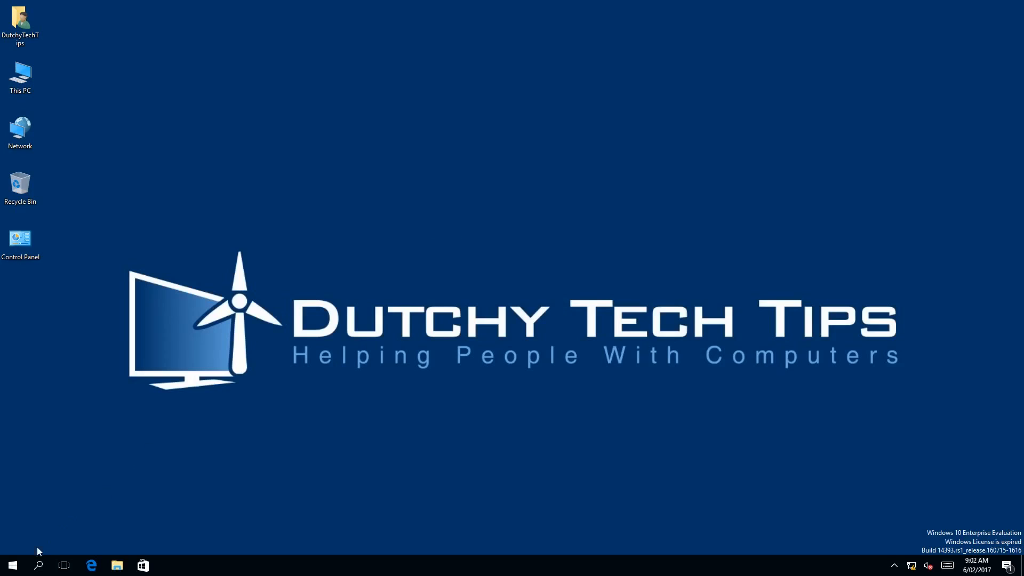
Show the signed-in account's menu from the Start menu
click(12, 565)
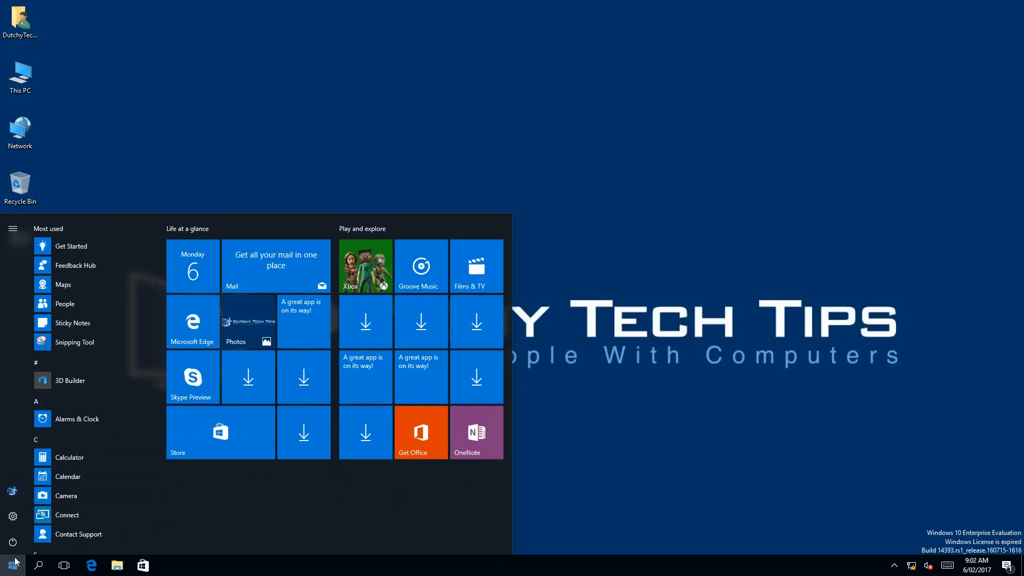
mouse_move(12, 490)
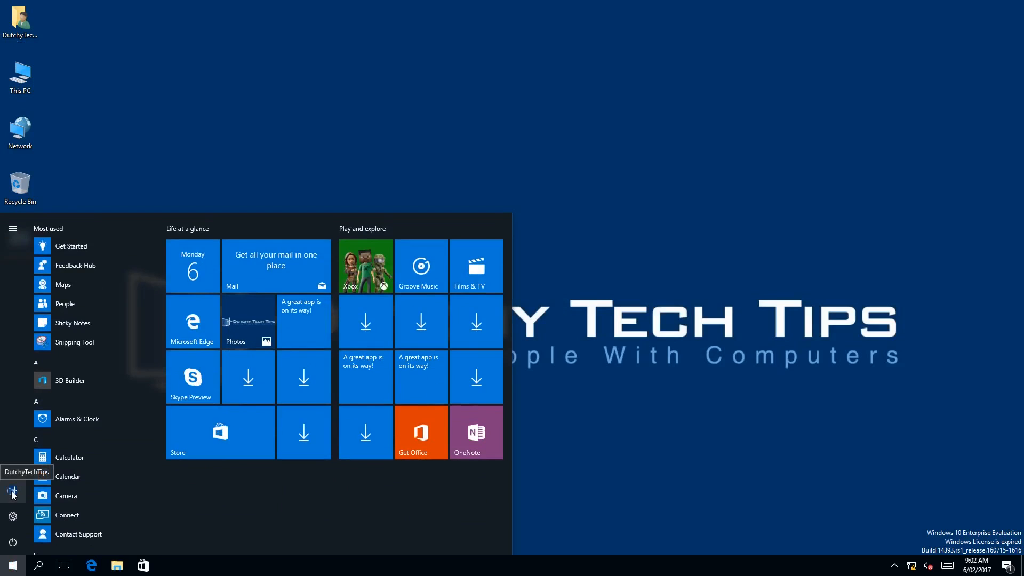
click(11, 491)
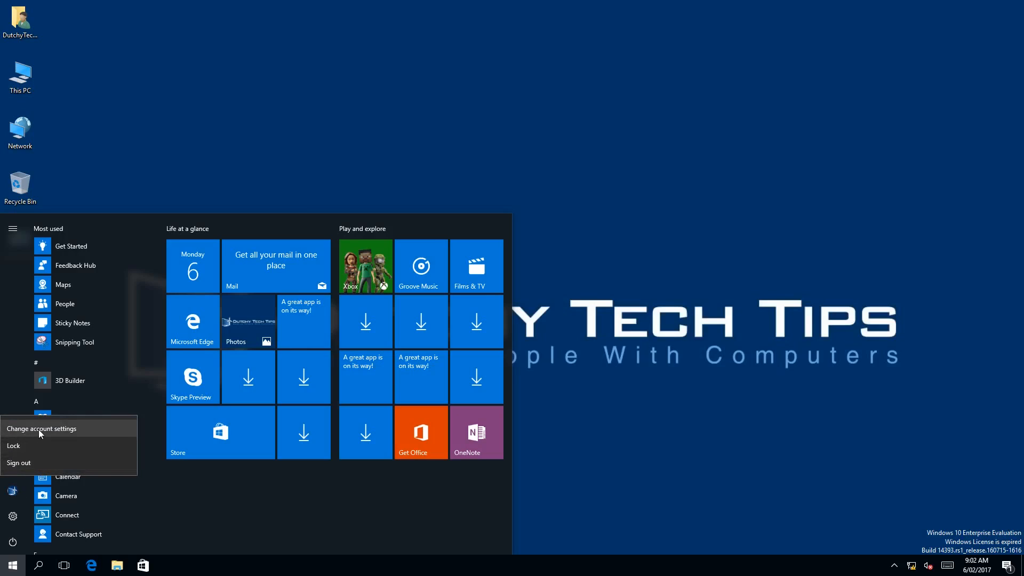
Go to 'Change account settings' to reach Accounts > Your info
click(42, 428)
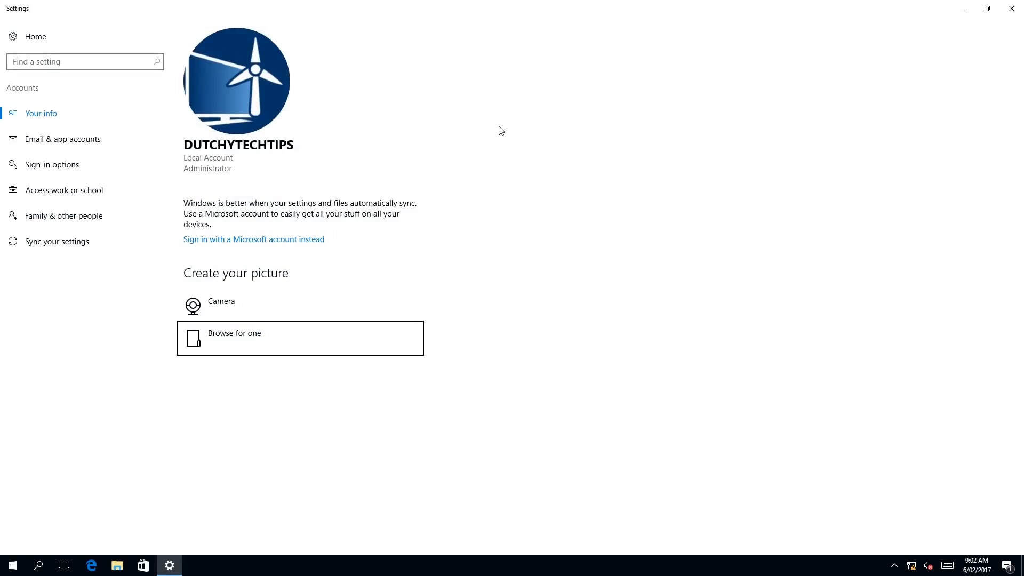
mouse_move(515, 131)
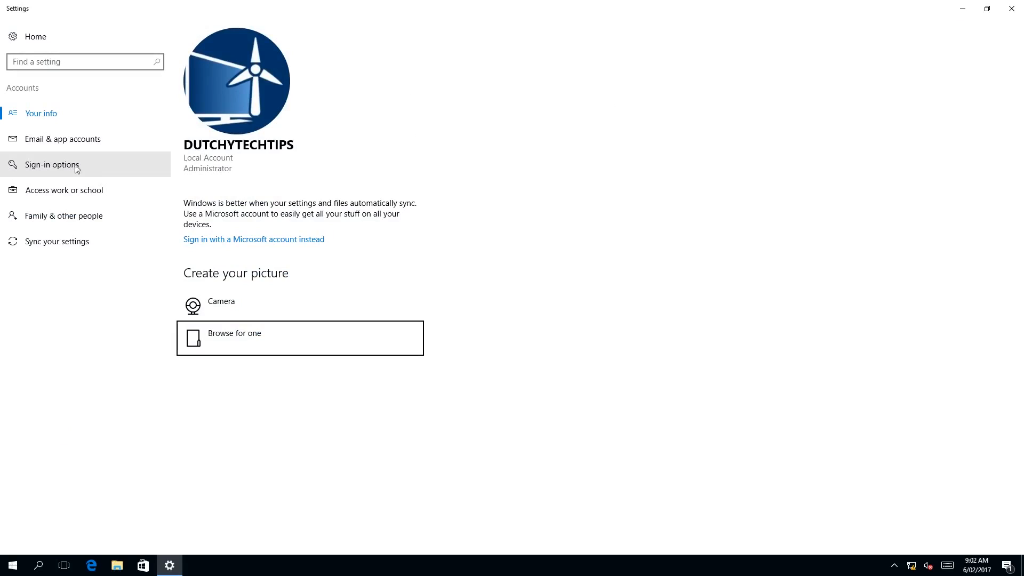
In Sign-in options, remove the picture password so only Add remains
click(52, 165)
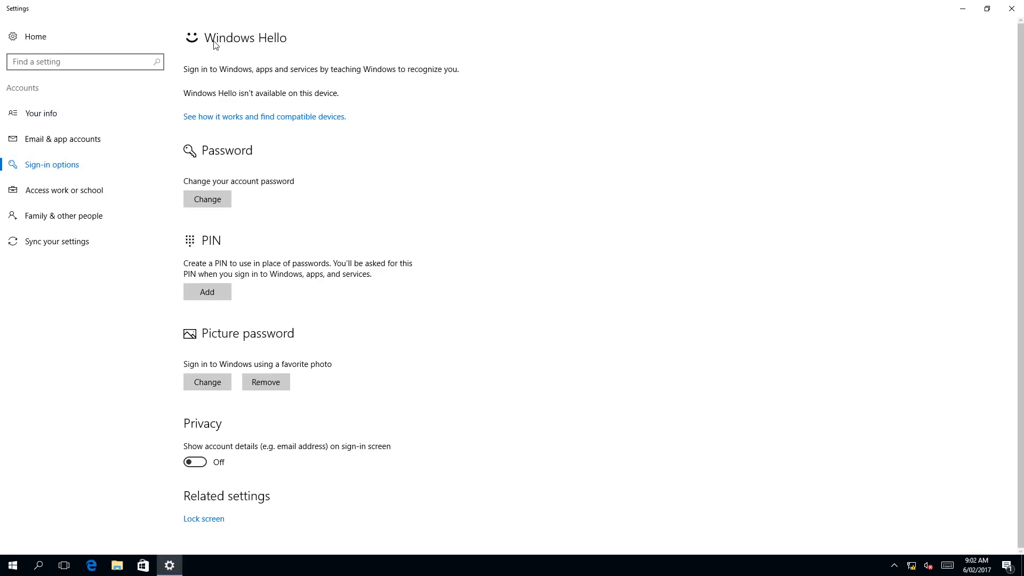
mouse_move(246, 50)
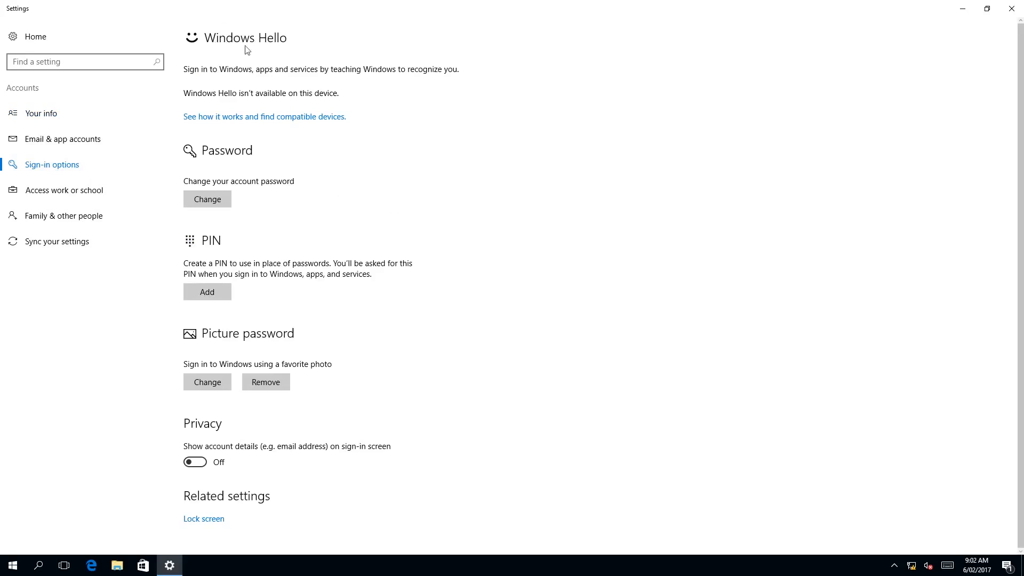
mouse_move(193, 228)
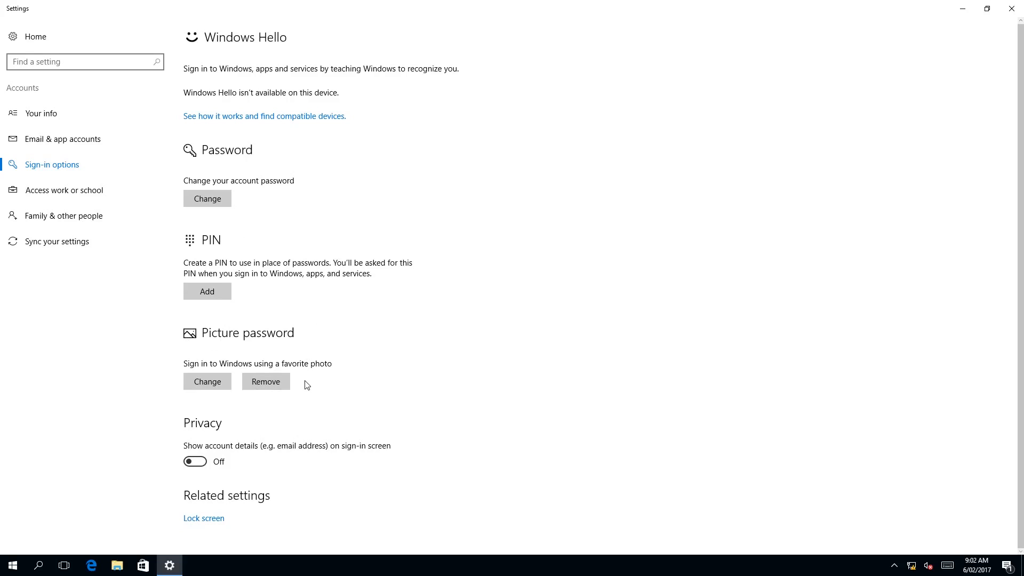
mouse_move(146, 380)
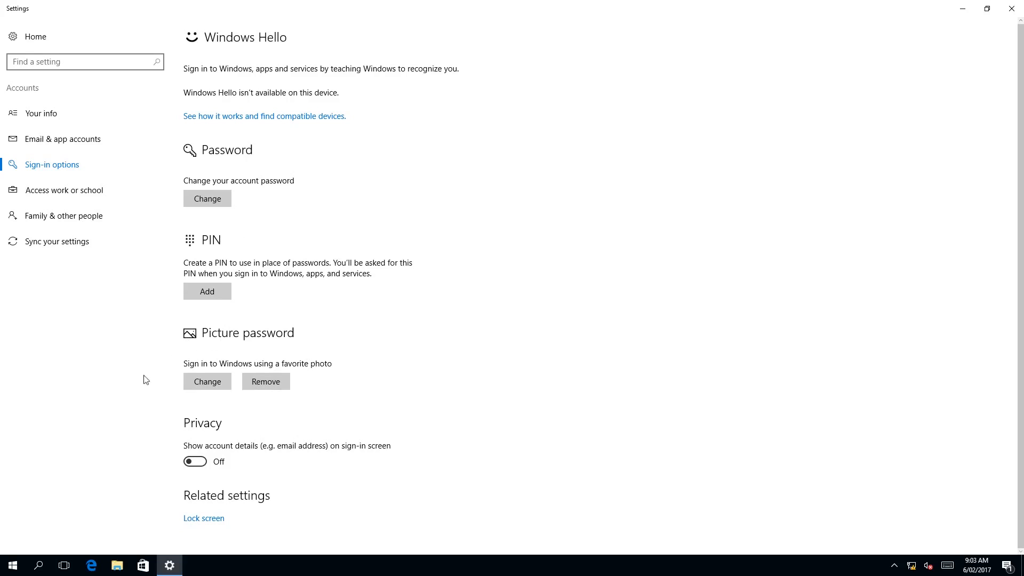
mouse_move(273, 373)
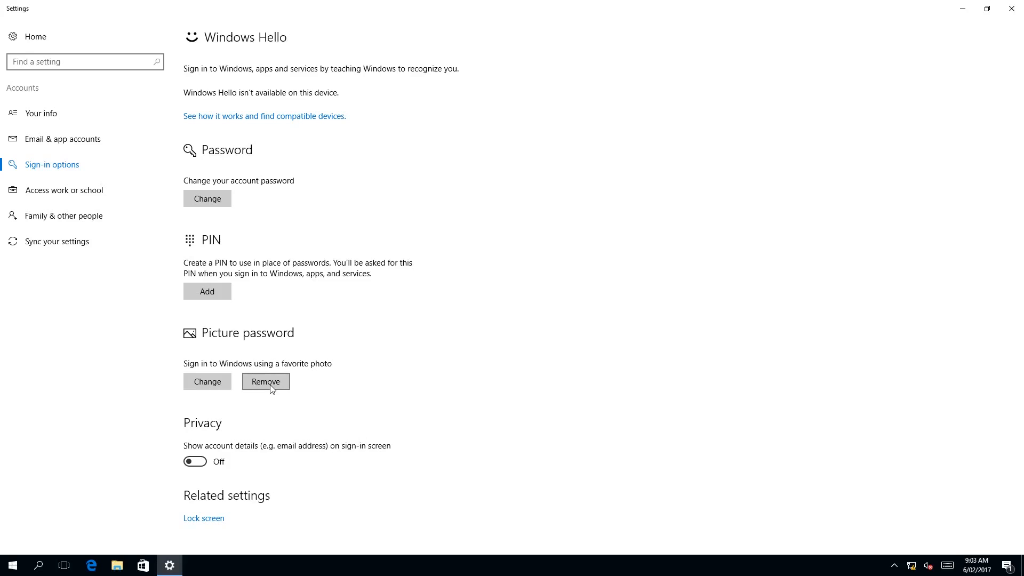
click(265, 381)
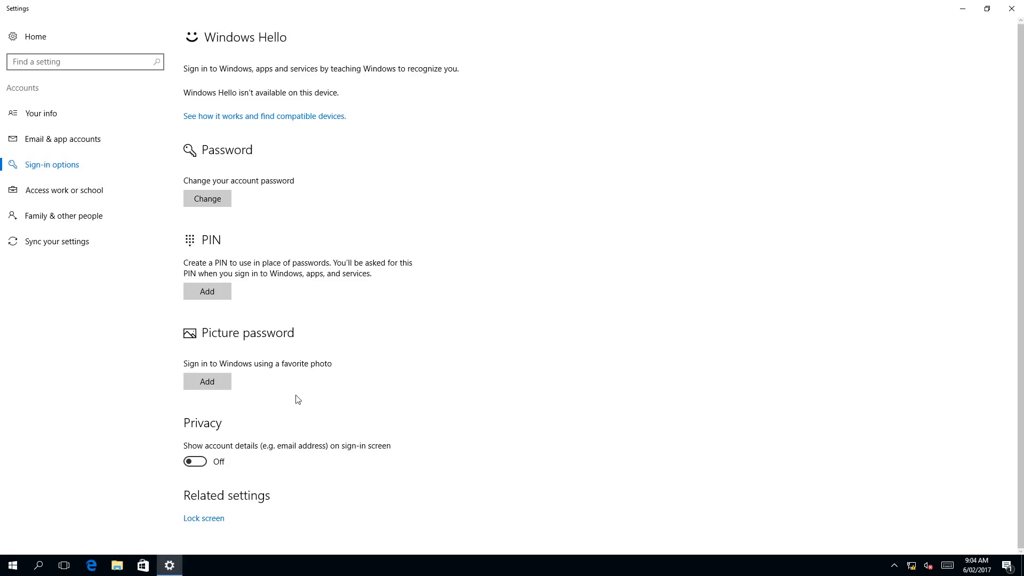
mouse_move(221, 347)
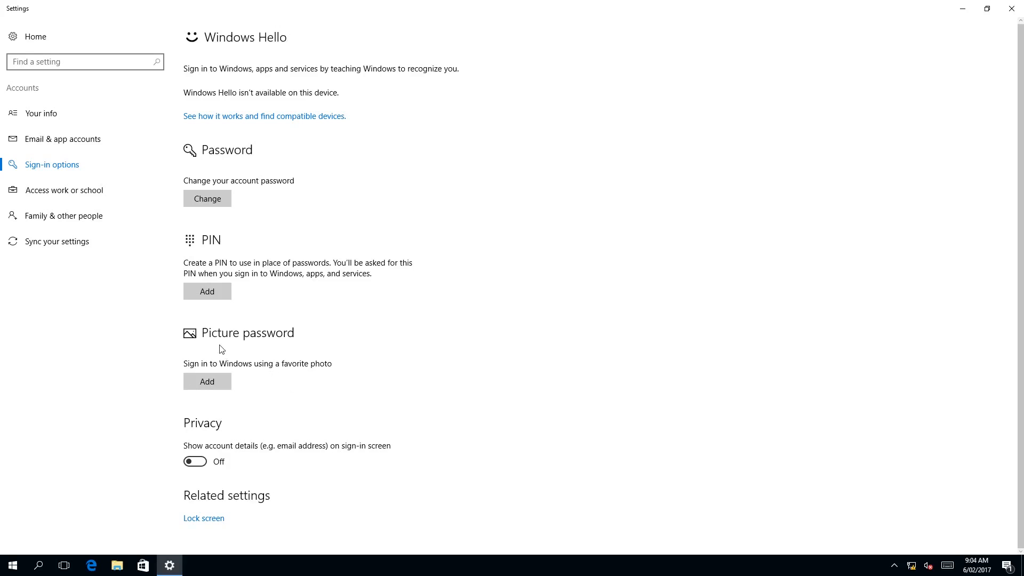
mouse_move(309, 351)
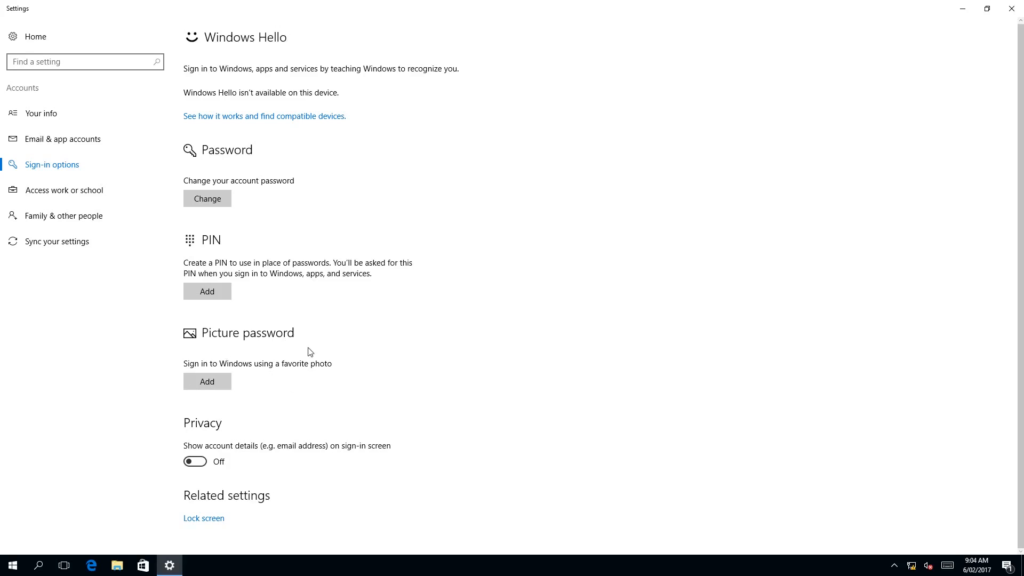
mouse_move(322, 396)
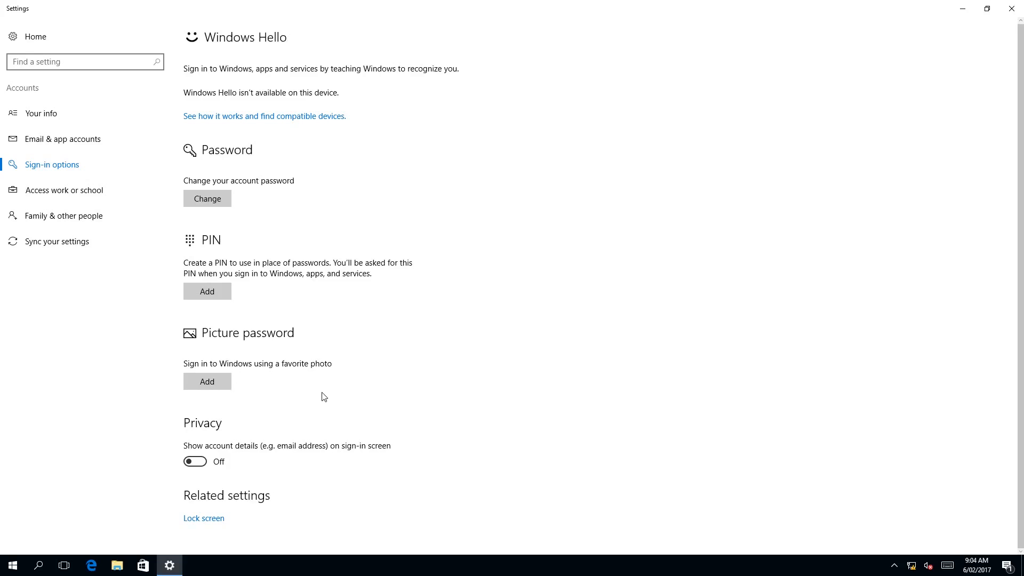